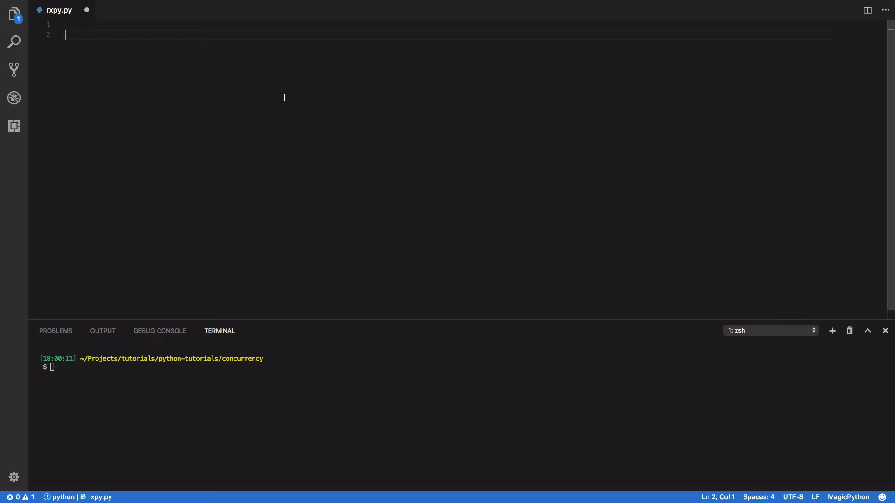
# Type a stocks list of five {'TCKR': 'APPL', 'PRICE': 200} entries in rxpy.py.
pyautogui.write('stocks = [')
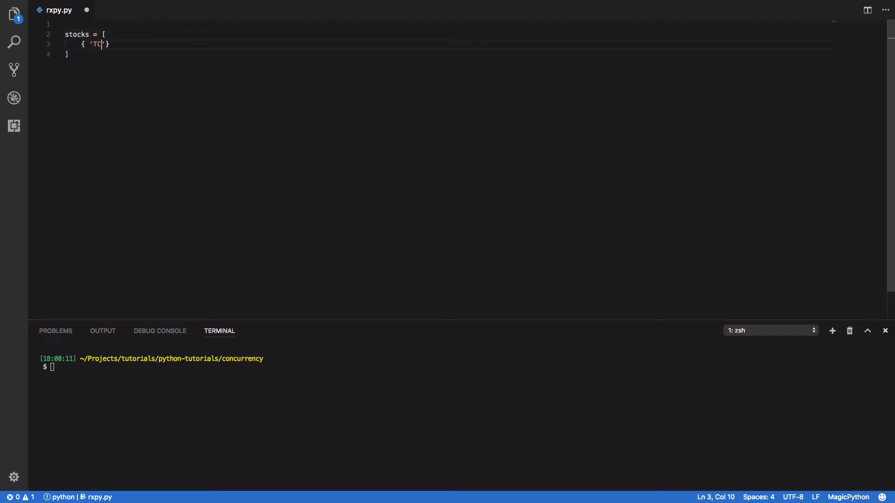
pyautogui.write("KR' :")
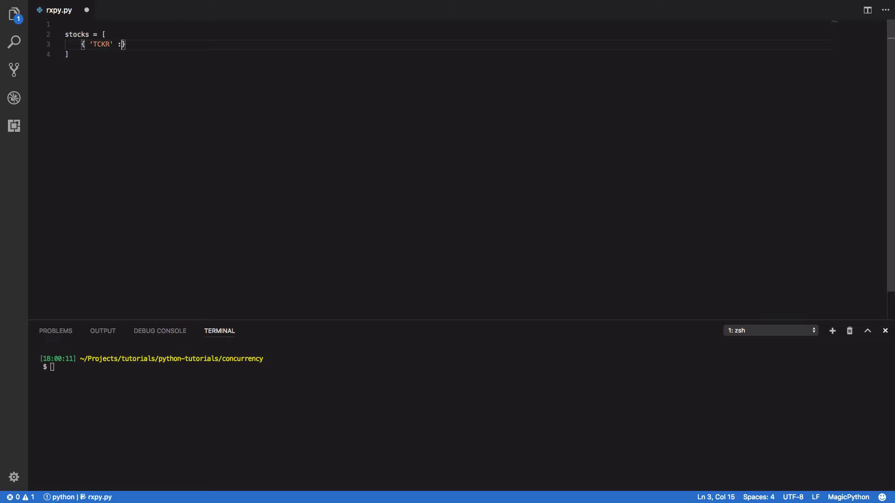
pyautogui.write("'APPL', ''")
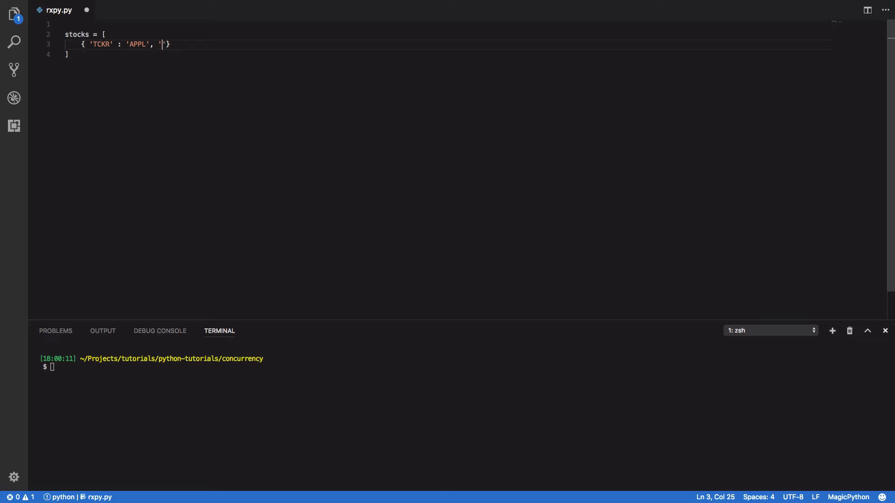
pyautogui.write('PRICE:')
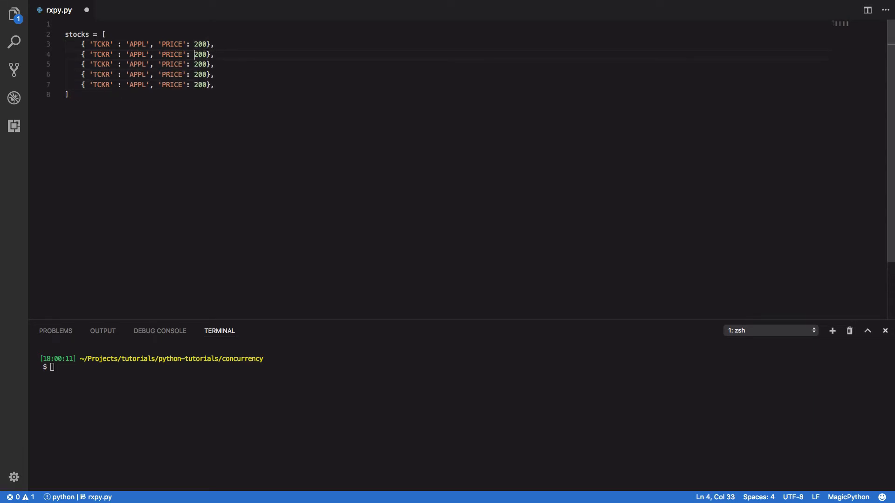
# Retype tickers to GOOG, TSLA, MSFT, INTL with prices 90, 120, 150, 70, leaving room above.
pyautogui.doubleClick(137, 54)
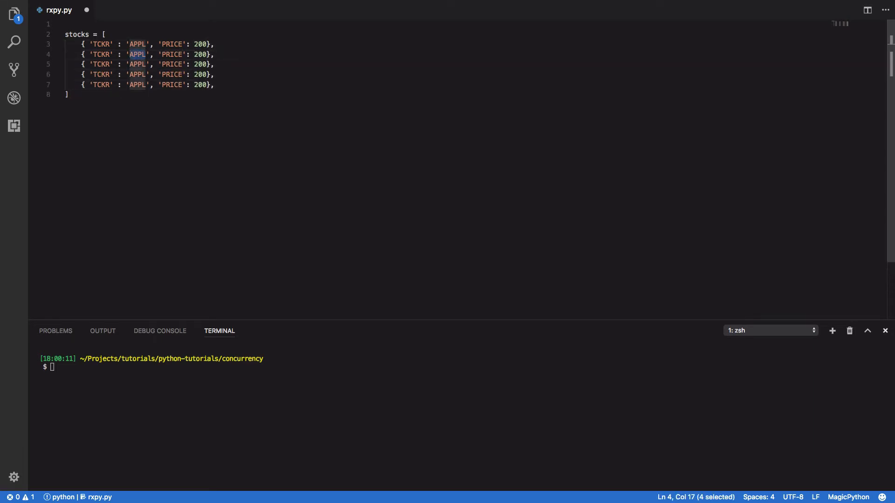
pyautogui.write('GOOG')
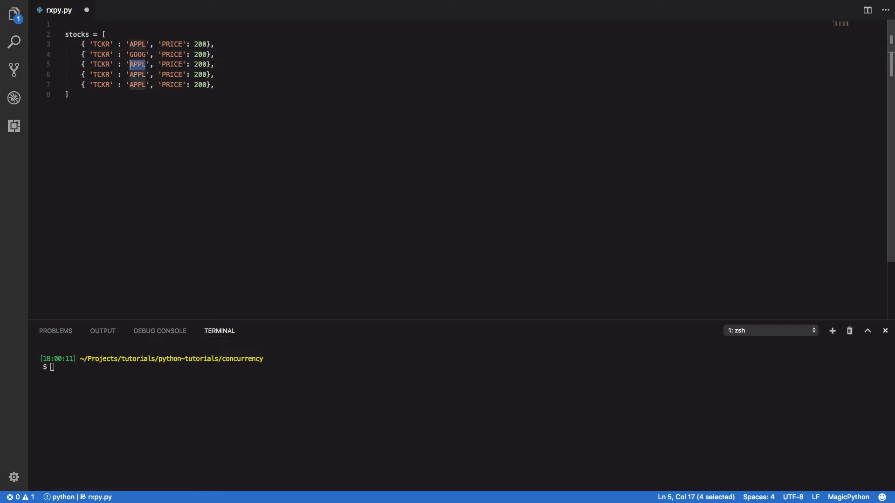
pyautogui.write('TSLA')
pyautogui.click(140, 74)
pyautogui.write('MSFT')
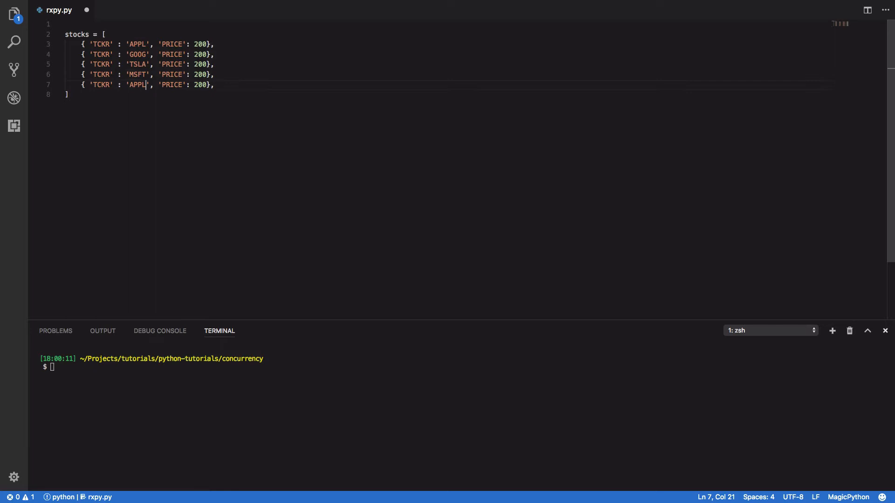
pyautogui.write('INTL')
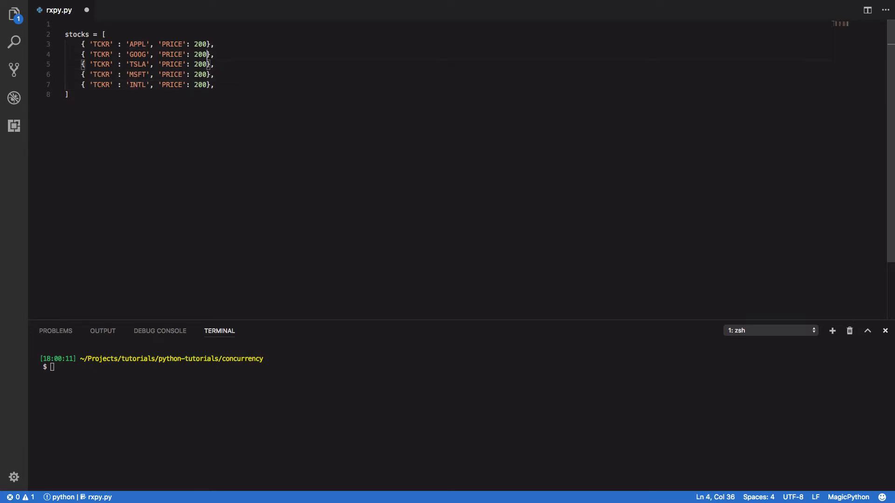
pyautogui.write('9')
pyautogui.click(448, 84)
pyautogui.write('7')
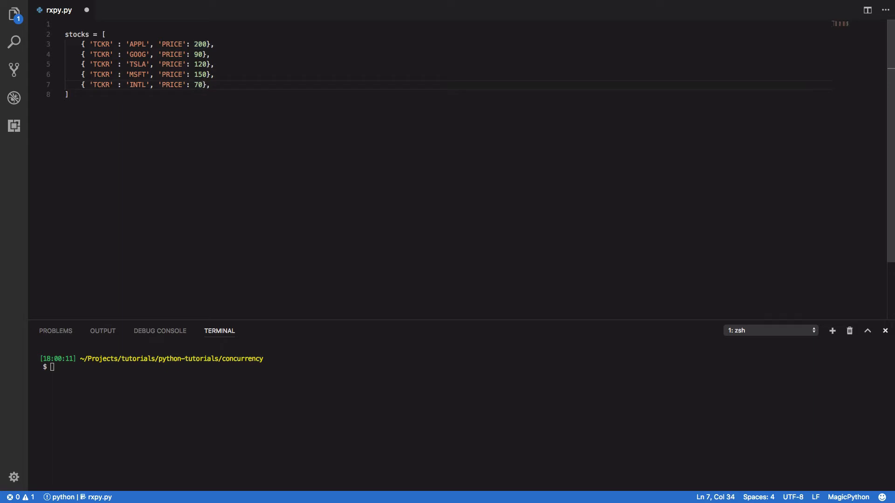
pyautogui.press('Backspace')
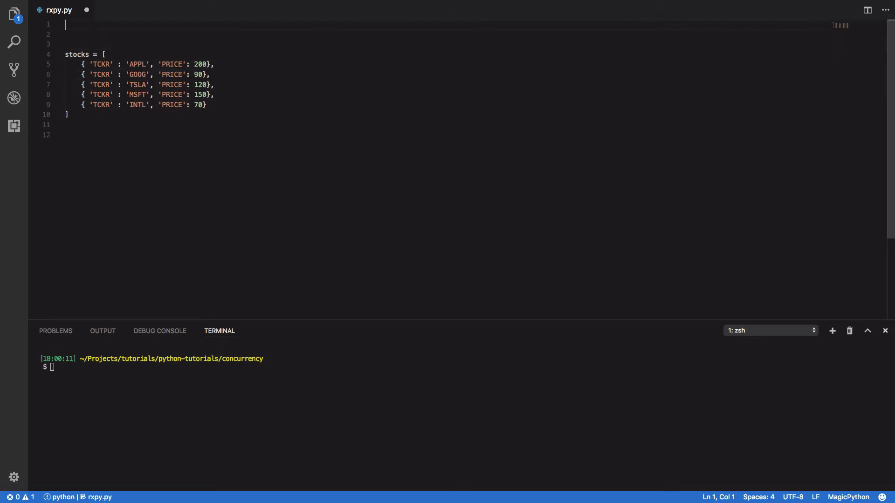
# Write 'from rx import Observable' on line 1 of rxpy.py.
pyautogui.write('from')
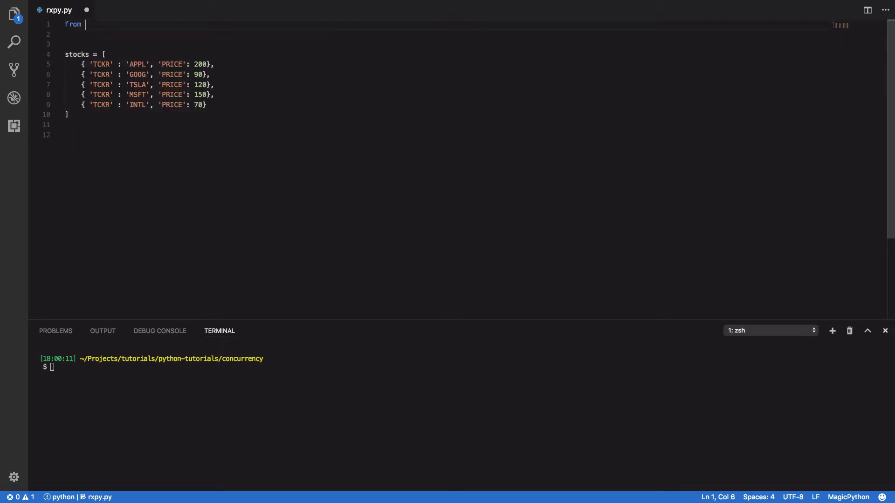
pyautogui.write('rx')
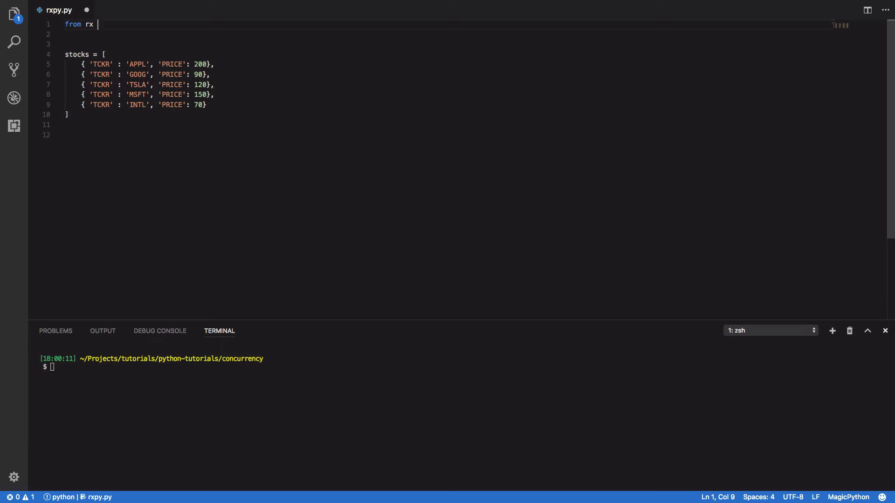
pyautogui.write('import Obs')
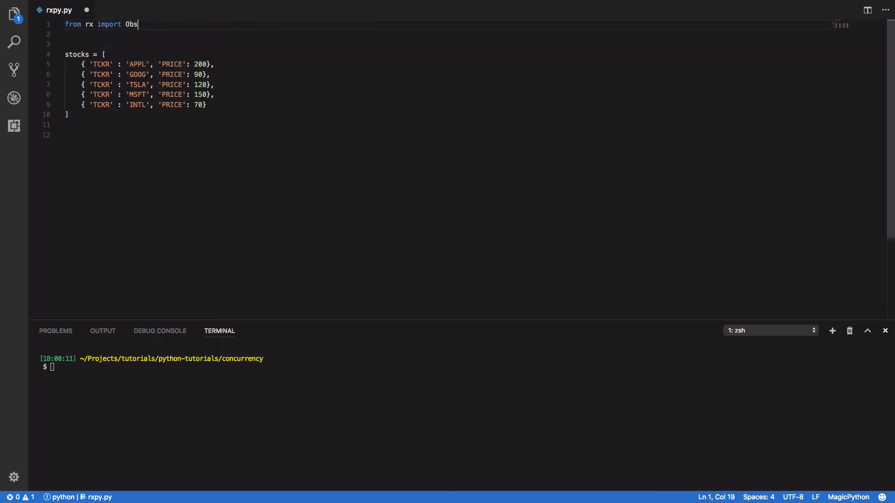
pyautogui.write('ervable')
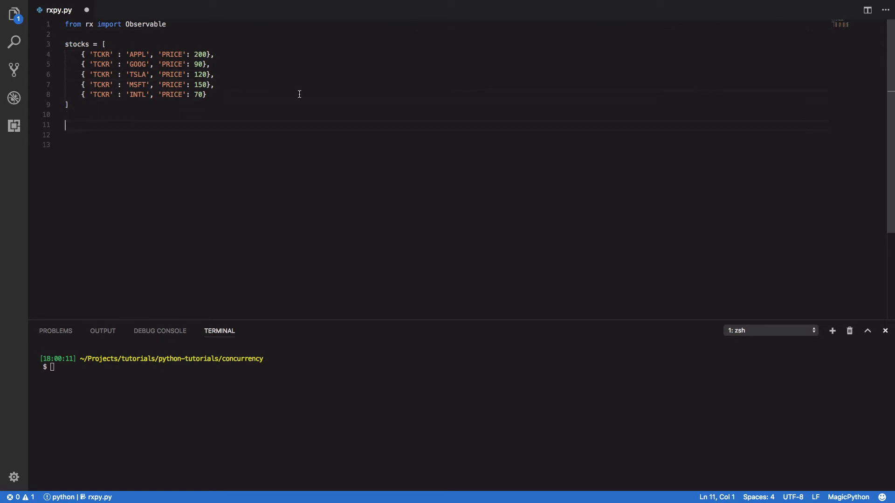
pyautogui.moveTo(269, 225)
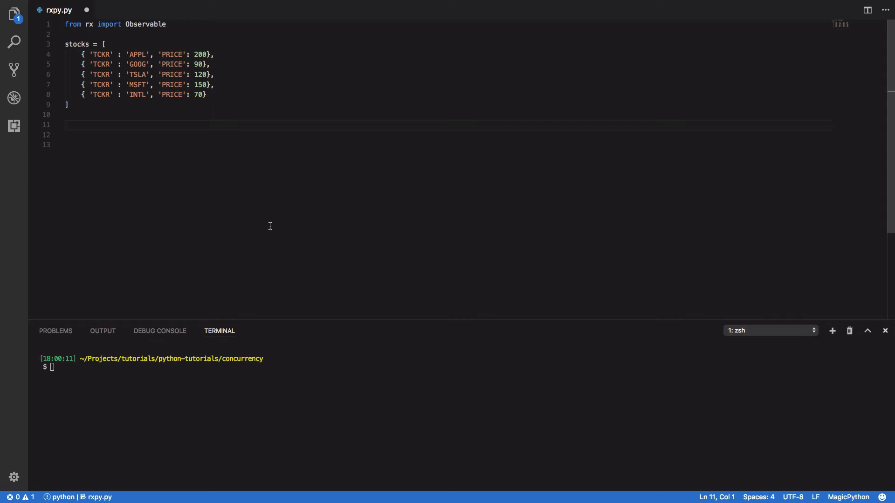
# Write buy_stock_events(observer) looping stocks, calling observer.on_next(stock['TCKR']) when PRICE > 100.
pyautogui.write('def')
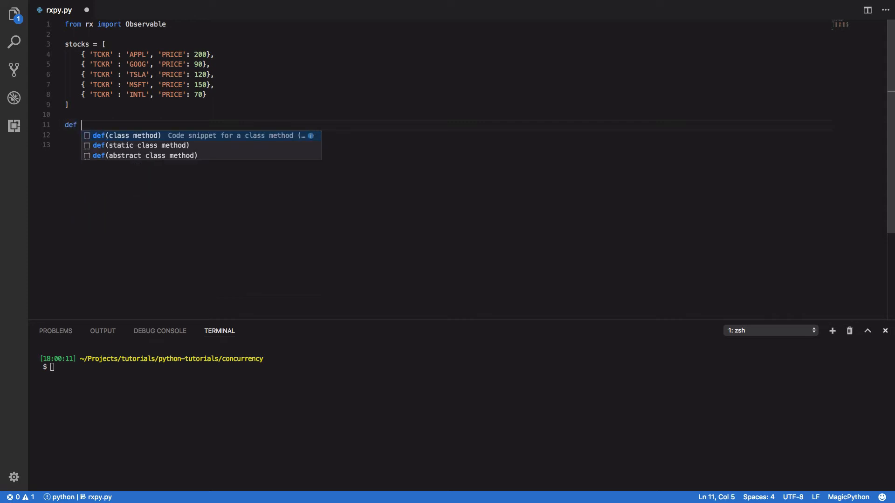
pyautogui.write('by')
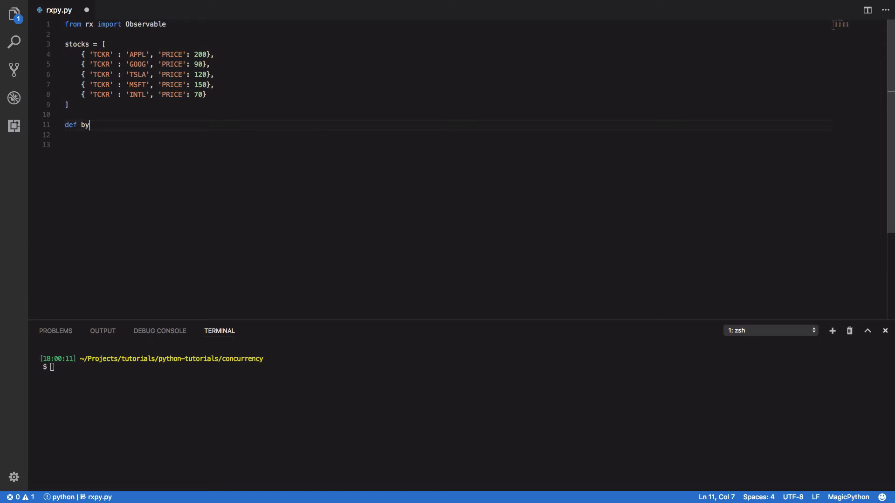
pyautogui.write('uy_stock_events(observer):')
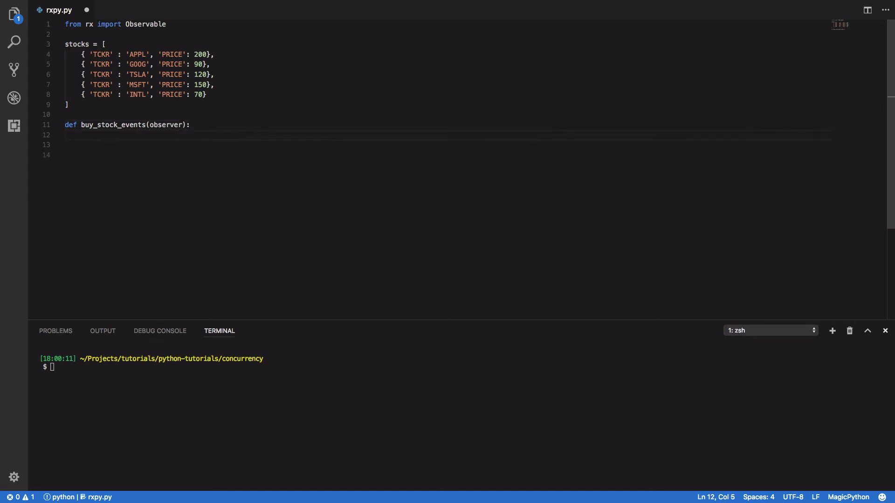
pyautogui.write('for stock in s')
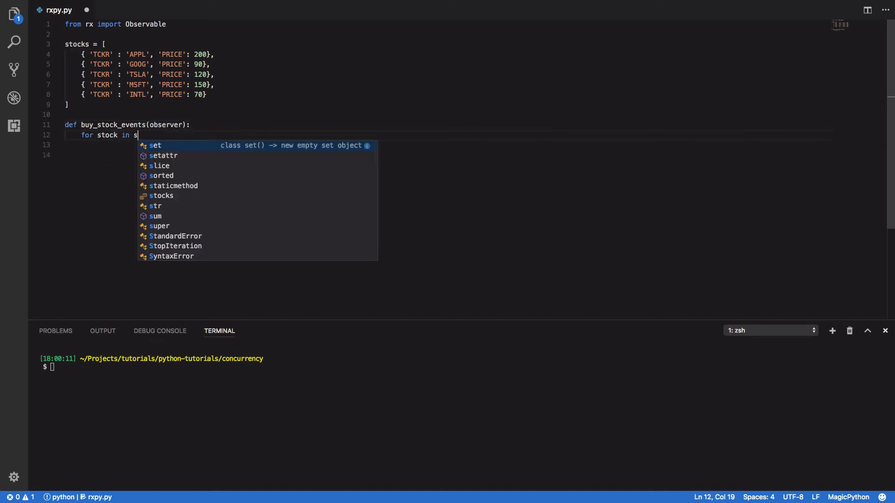
pyautogui.write('tocks:')
pyautogui.click(449, 144)
pyautogui.write('if(stock[')
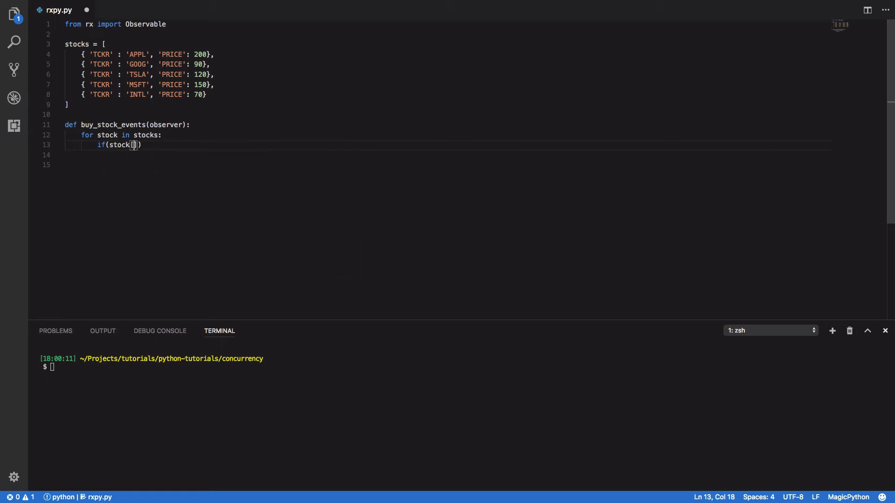
pyautogui.write("'PRICE'")
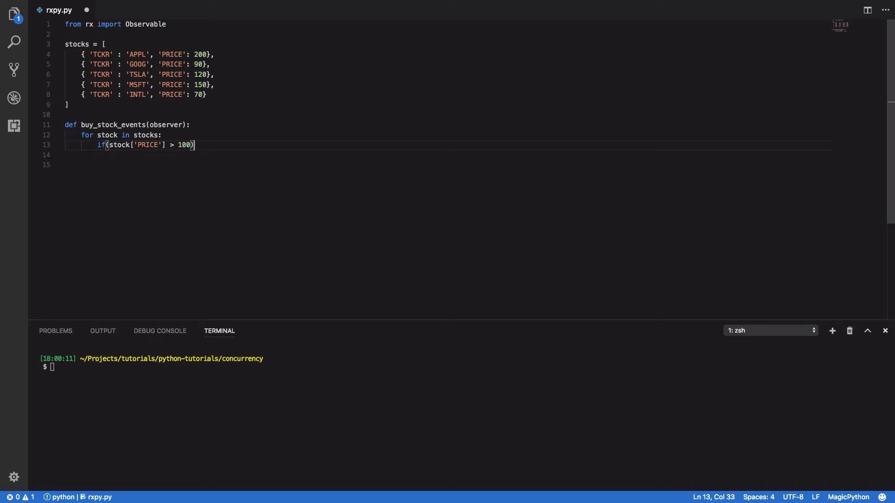
pyautogui.write(':')
pyautogui.click(437, 154)
pyautogui.write("observer.on_next(stock['")
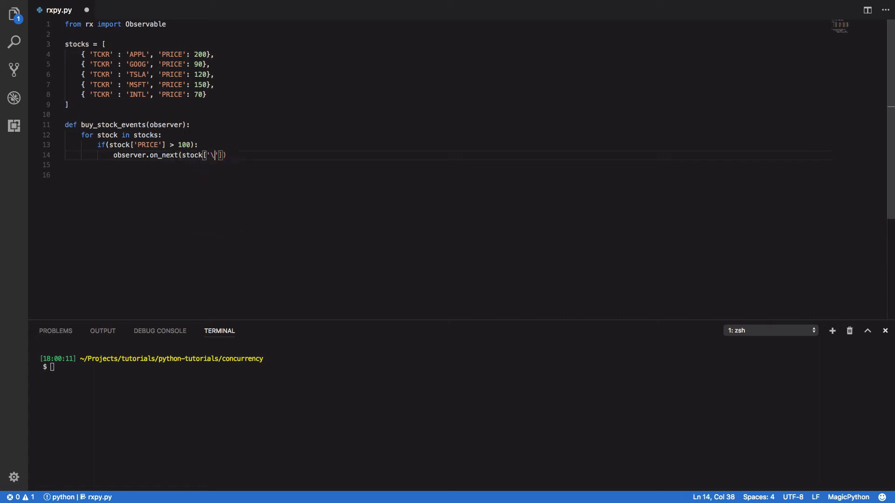
pyautogui.write('TCKR')
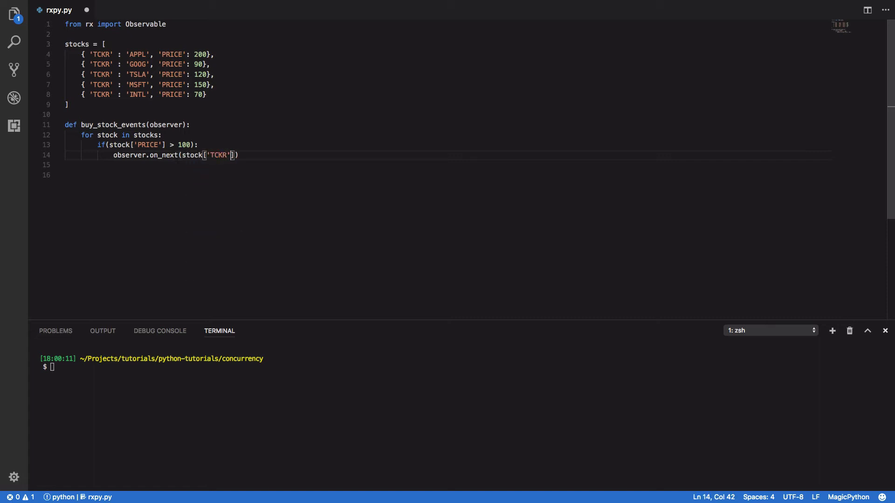
pyautogui.write('elif(')
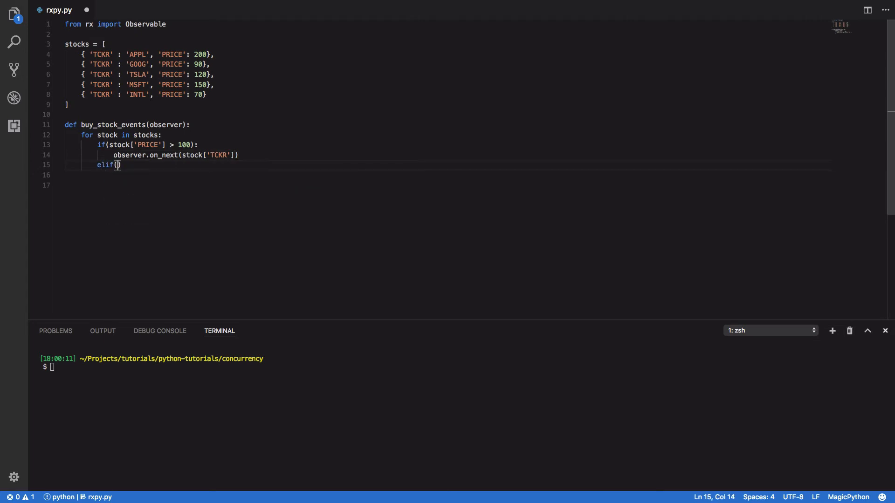
# Add elif stock['PRICE'] <= 0 calling observer.on_error, then observer.on_completed() after the loop.
pyautogui.write("stock['']")
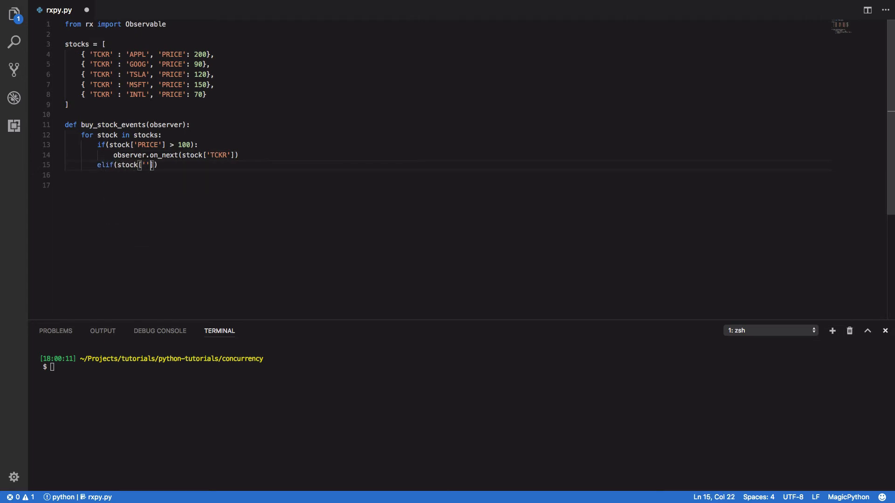
pyautogui.write('PRICE')
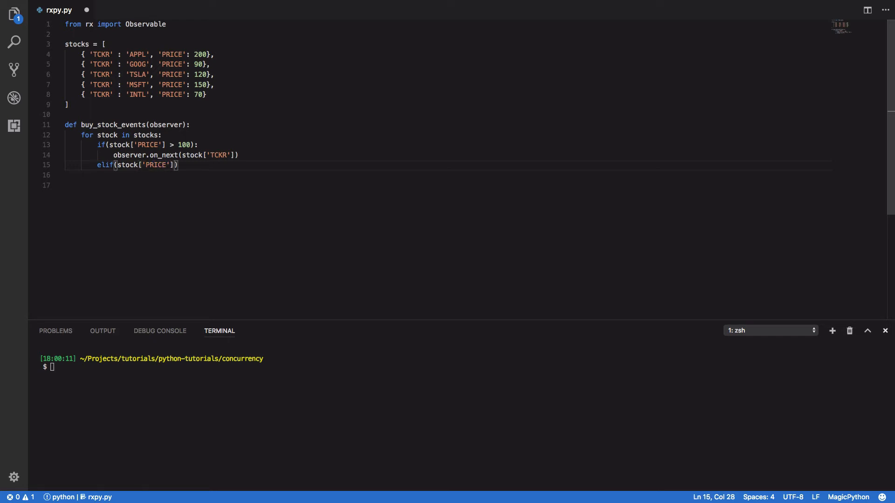
pyautogui.write('<= 0')
pyautogui.write('obs')
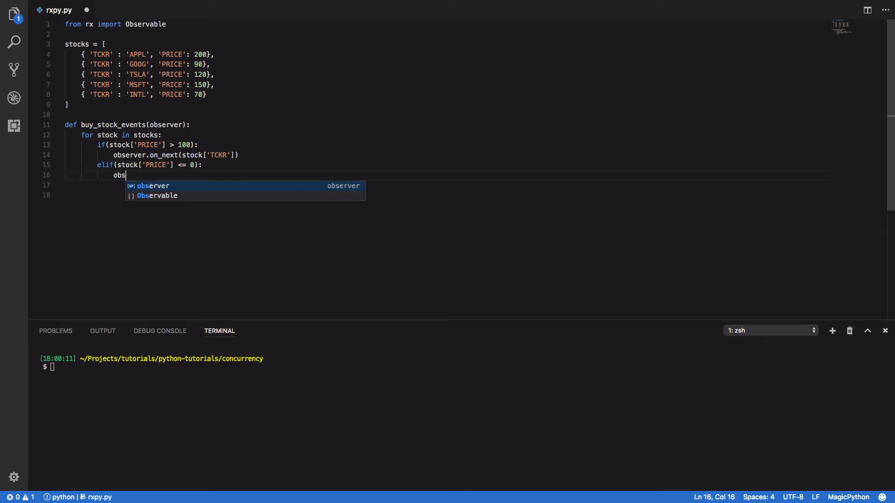
pyautogui.write("erver.on_error(stock['TCKR")
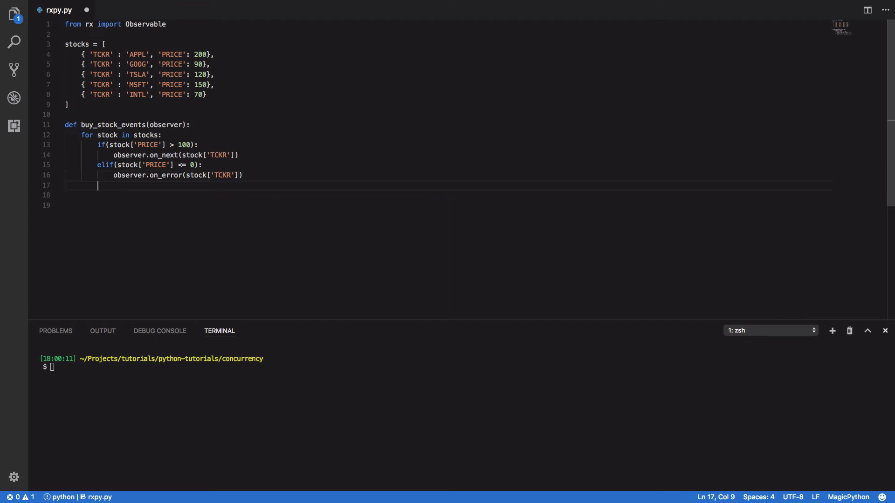
pyautogui.write('o')
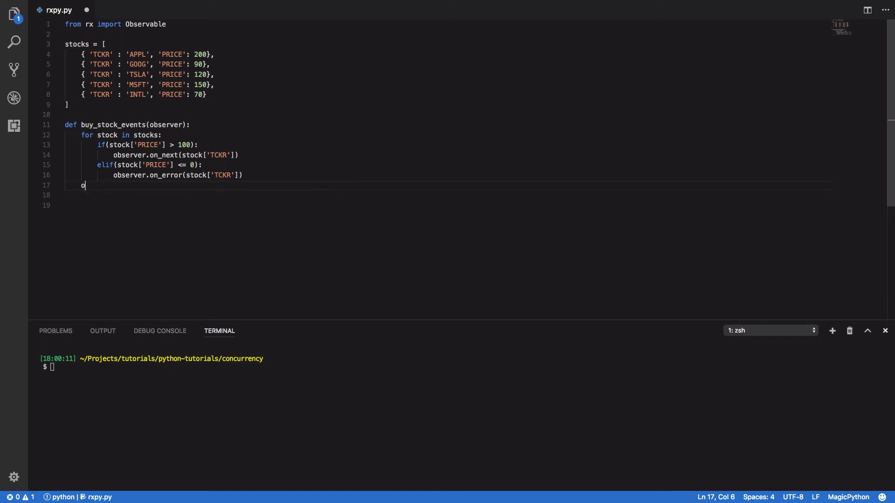
pyautogui.write('bserver.on_completed(')
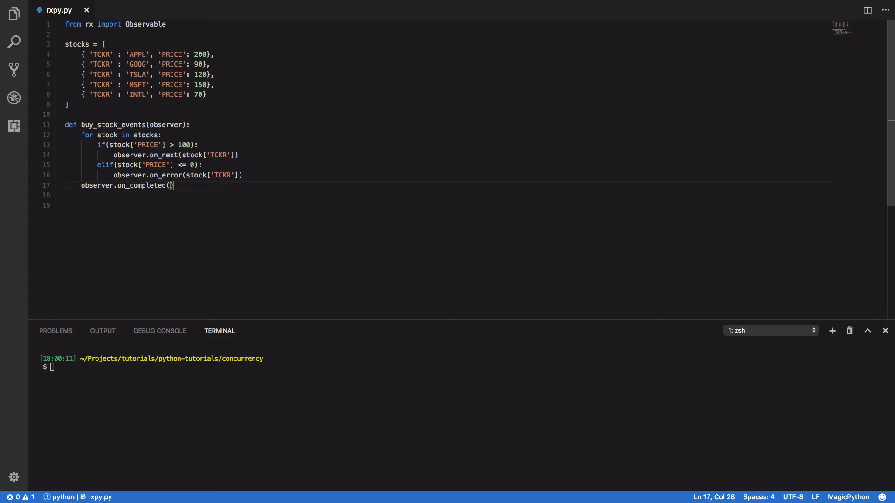
# Add source = Observable.create(buy_stock_events) on a new line below the function.
pyautogui.click(308, 196)
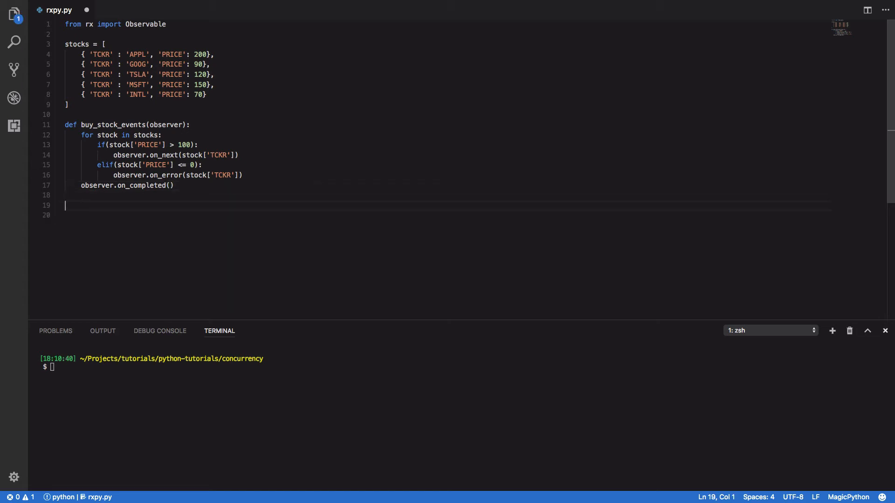
pyautogui.write('source =')
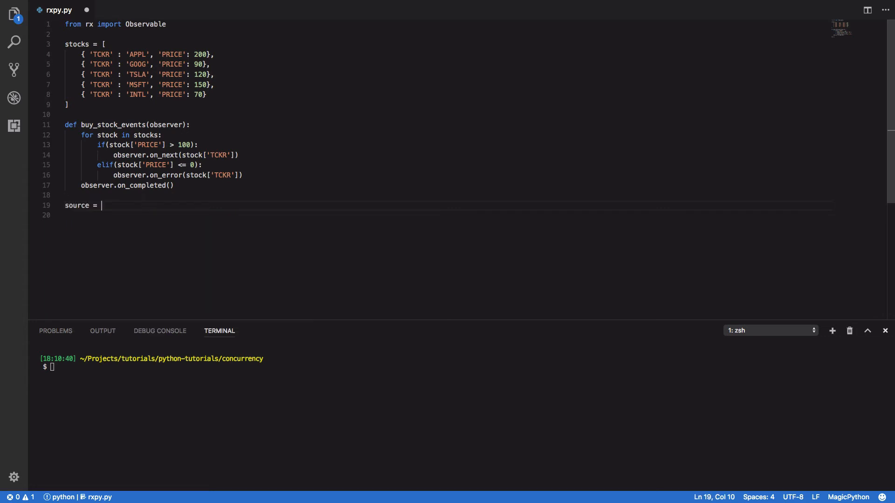
pyautogui.write('Observable.c')
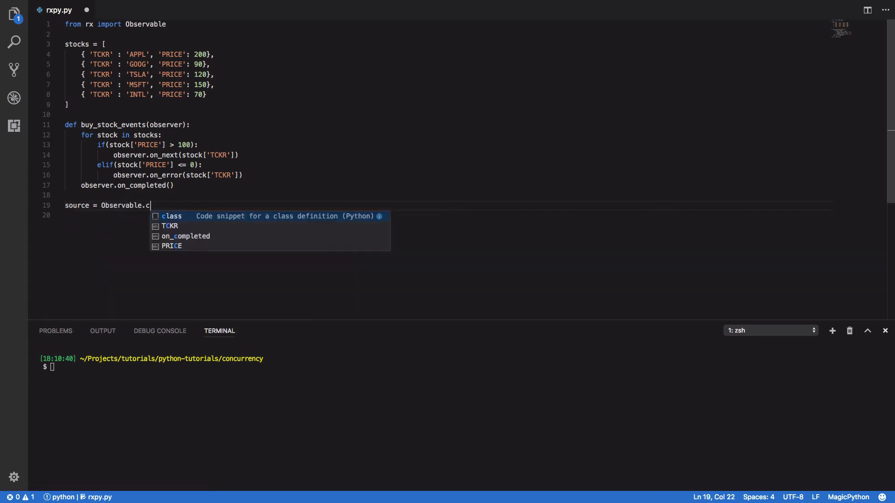
pyautogui.write('reate(buy_stock_events')
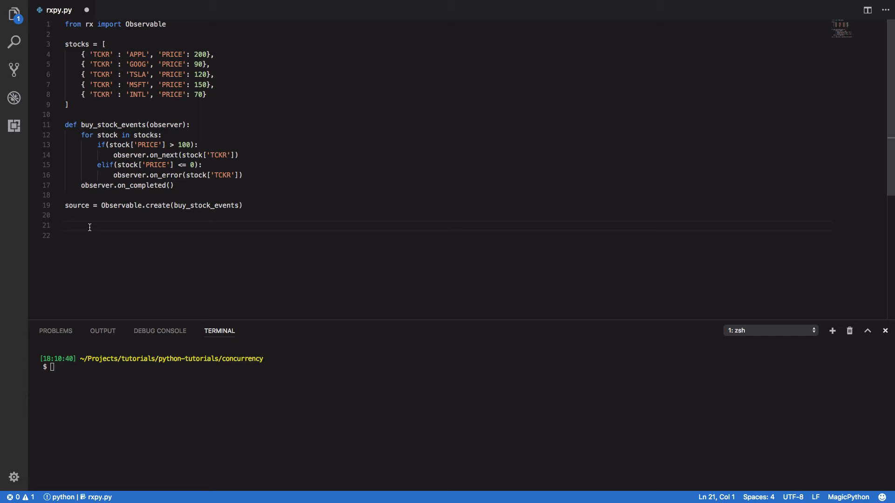
# Write source.subscribe(on_next=lambda value: print("Received Instruction to buy {0}".format(value))).
pyautogui.write('source.subscribe(')
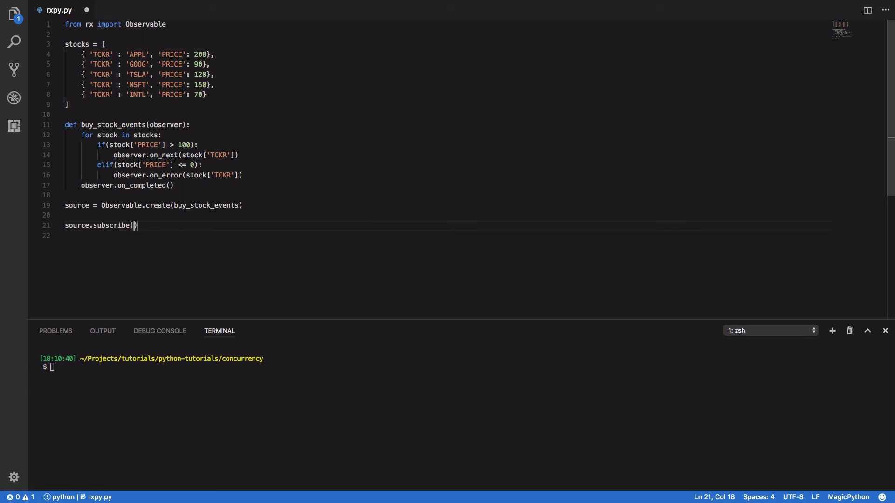
pyautogui.write('on_next:')
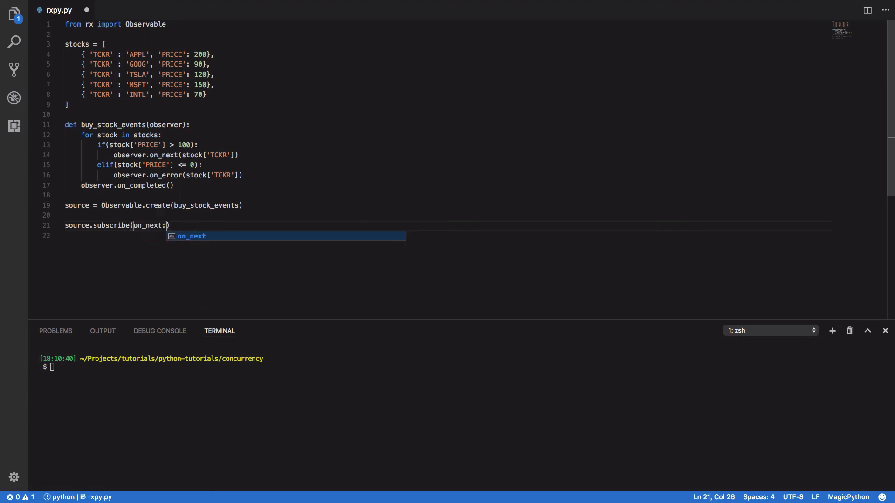
pyautogui.write('=lambda value')
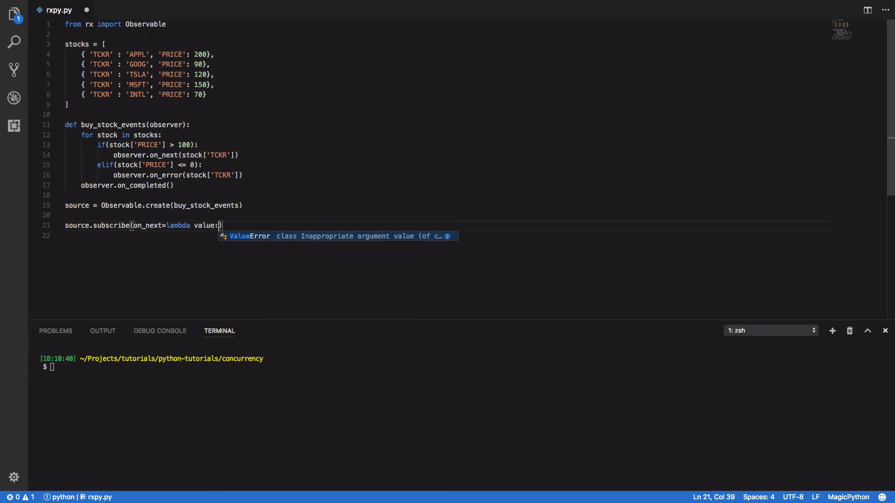
pyautogui.write('print("Re"))')
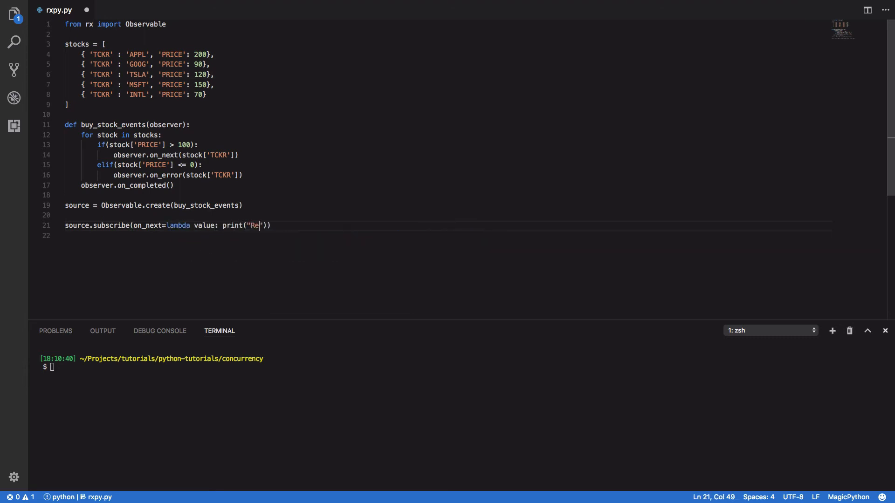
pyautogui.write('ceived Instruction')
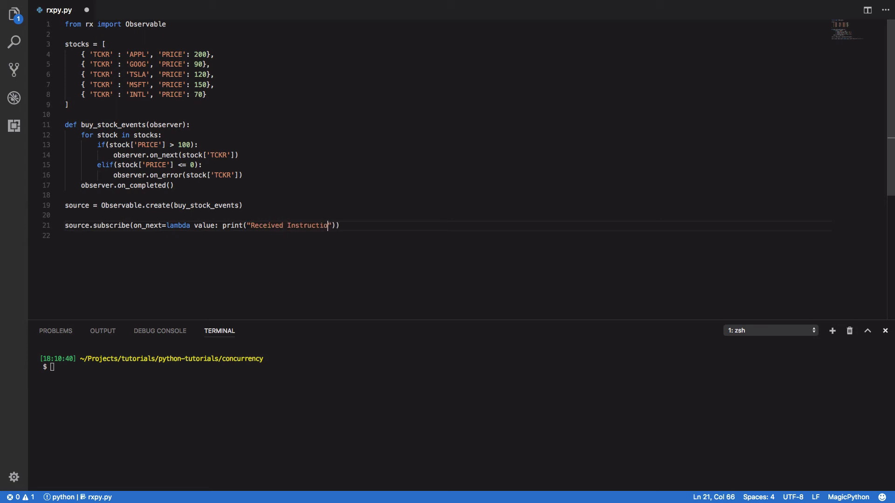
pyautogui.write('to buy {')
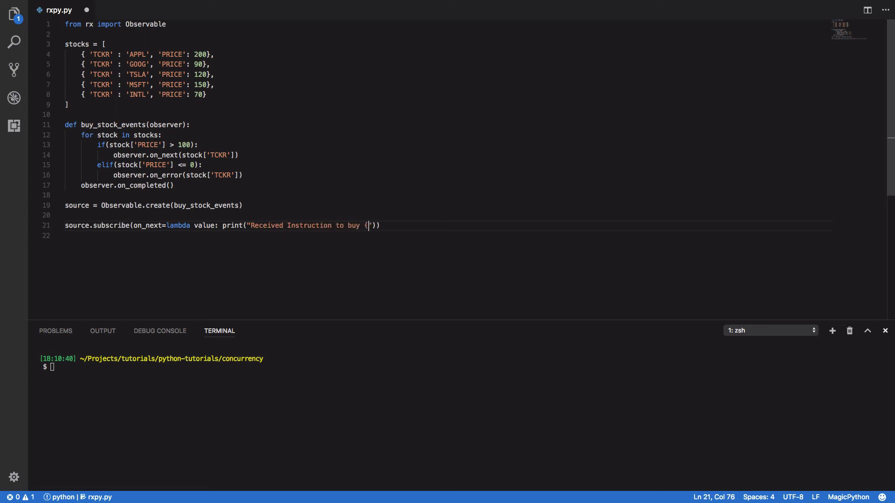
pyautogui.write('0}')
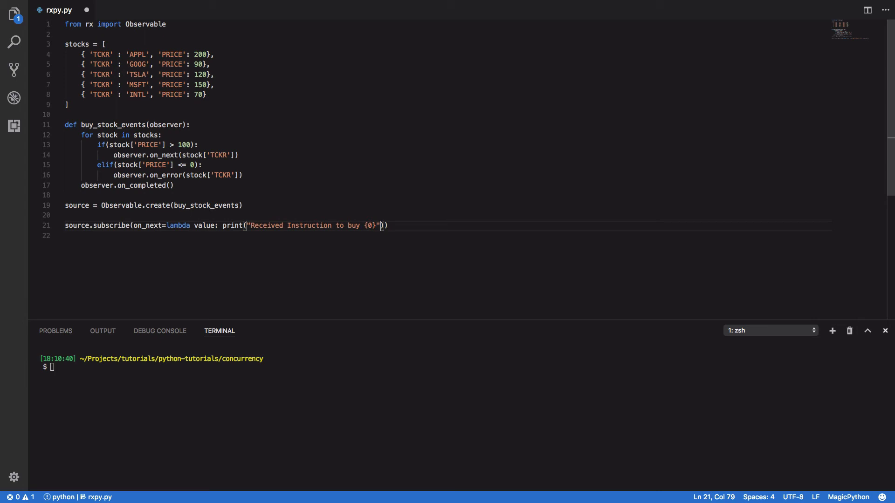
pyautogui.write('.format(value')
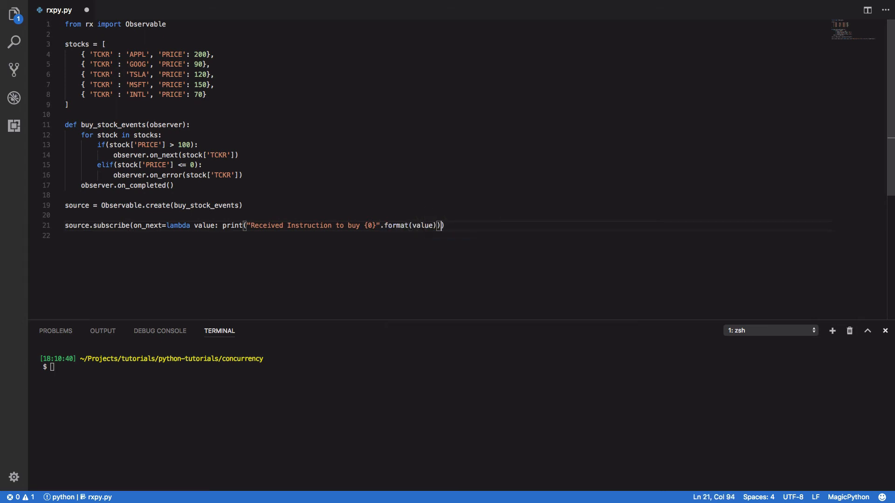
# Add on_completed printing "Completed All Trades" and on_error printing "Error occured with stock {0}".
pyautogui.press('Enter')
pyautogui.write('on_completed)')
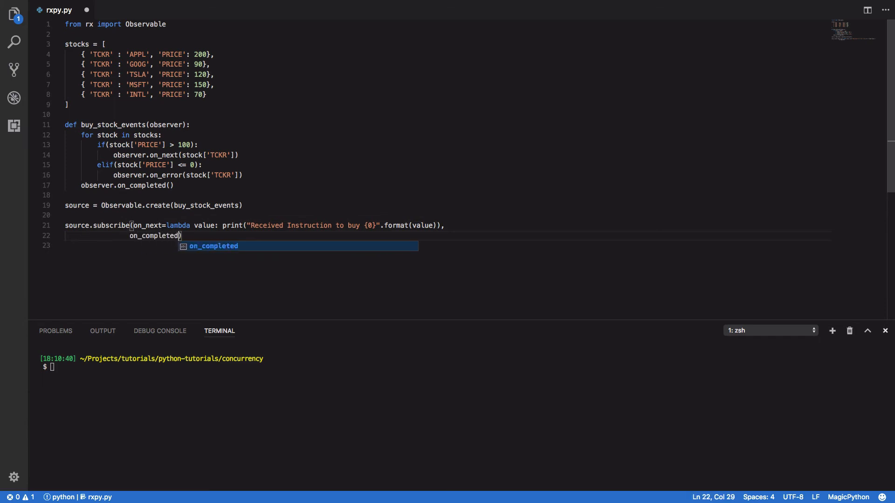
pyautogui.write('=lambda')
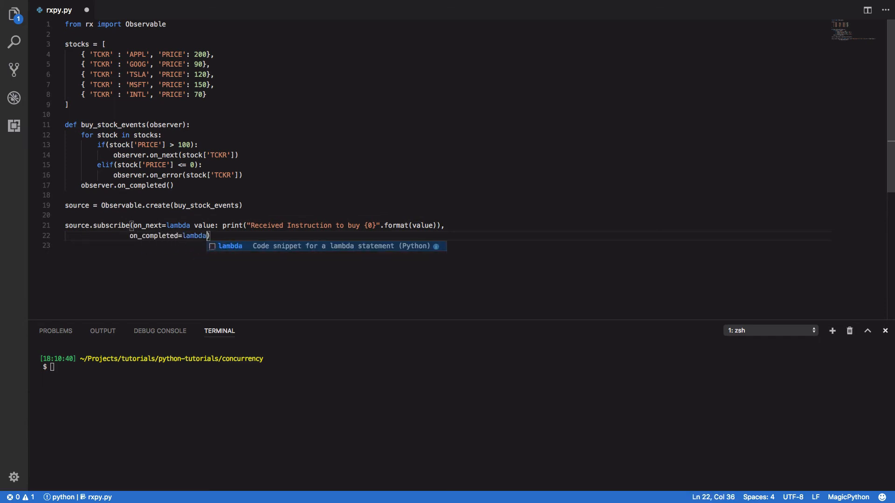
pyautogui.write(': print("Completed All Trades')
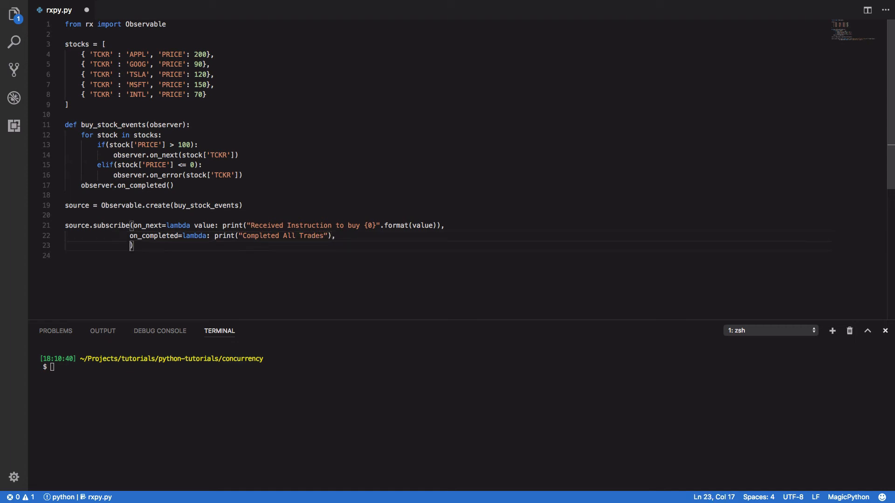
pyautogui.write('on_error=lambda e: print("Error occured')
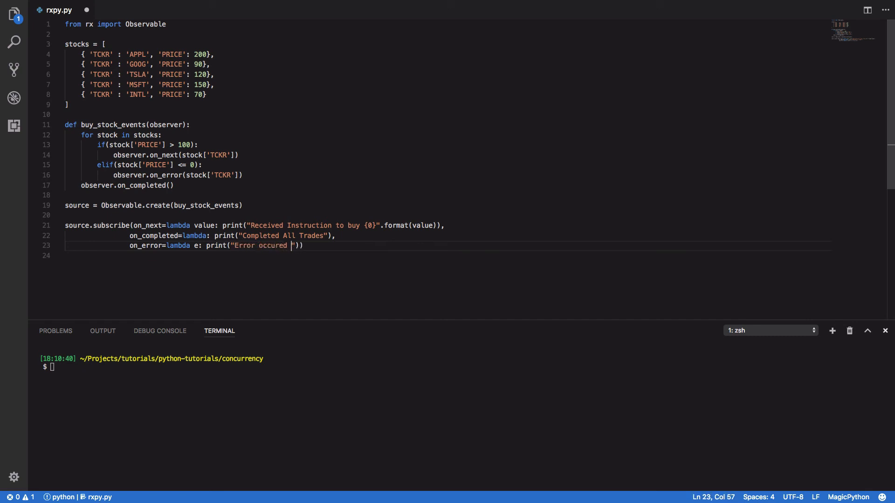
pyautogui.write('with stock {}')
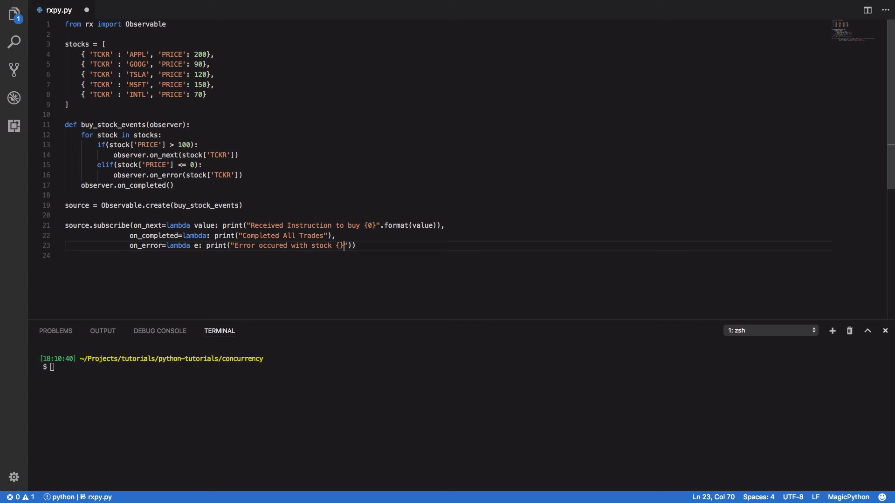
pyautogui.write('.format(e')
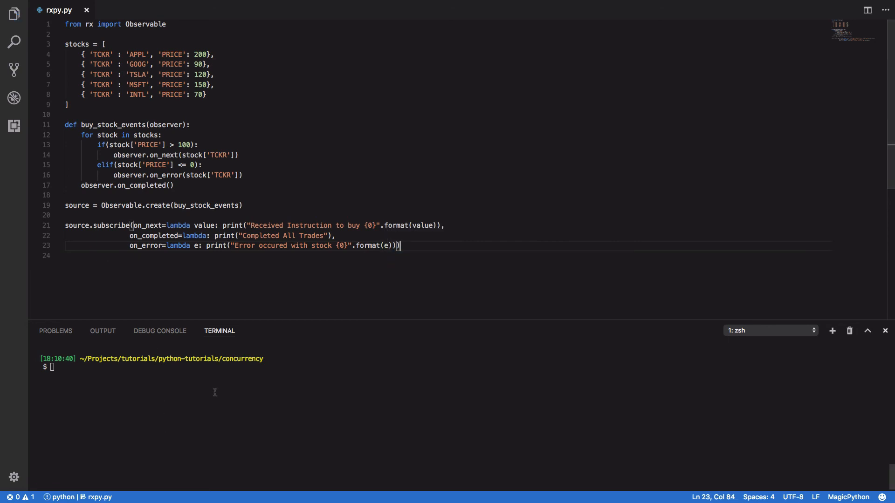
# Run python3.6 rxpy.py in the integrated terminal.
pyautogui.write('python')
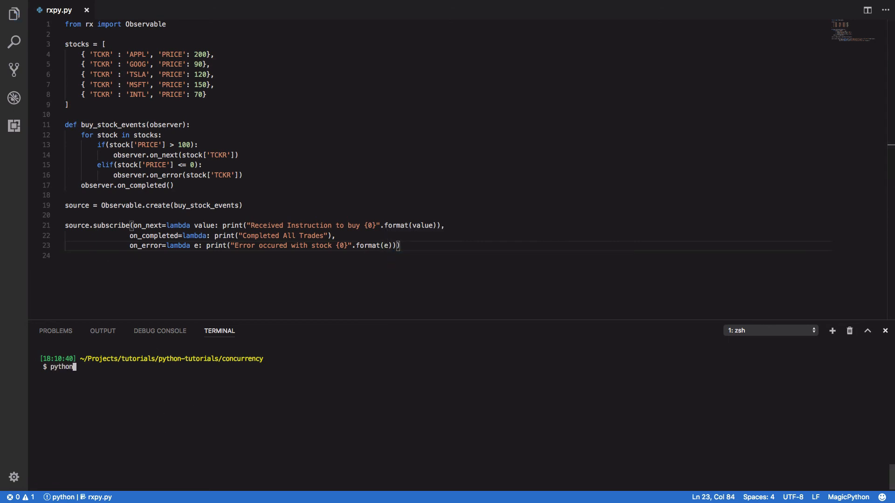
pyautogui.write('3.6 rxp')
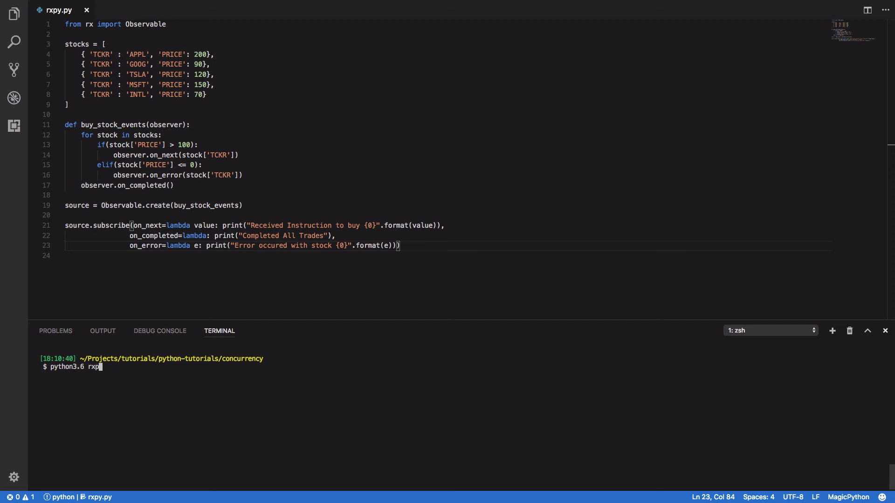
pyautogui.press('Return')
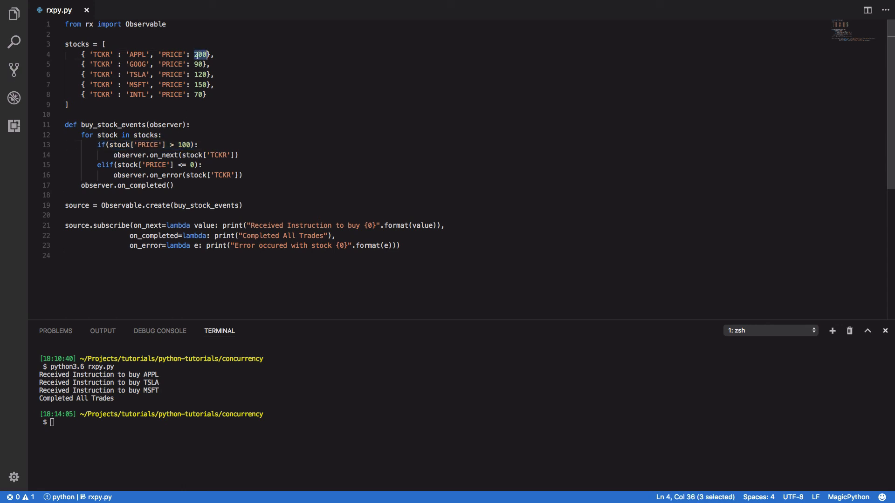
pyautogui.click(188, 144)
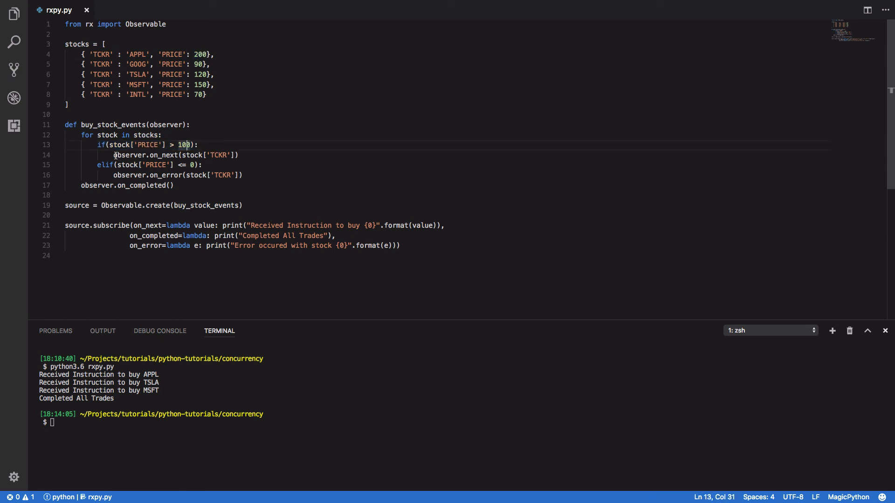
pyautogui.click(262, 155)
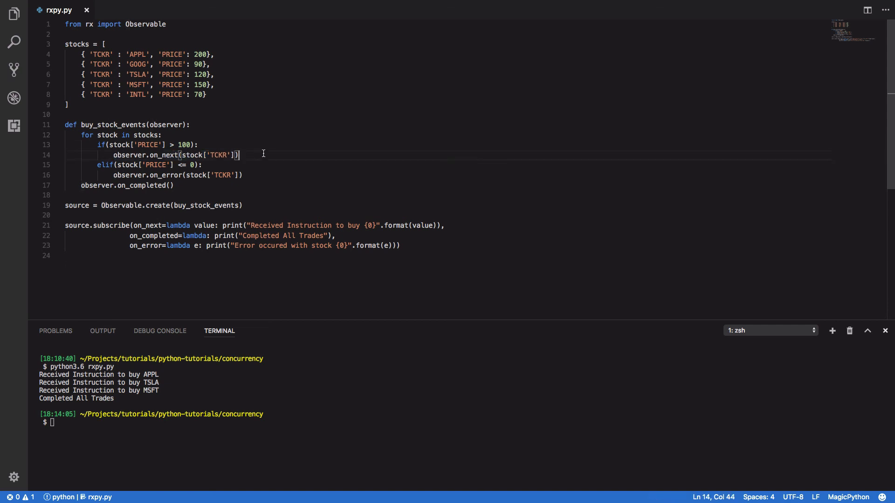
pyautogui.click(396, 245)
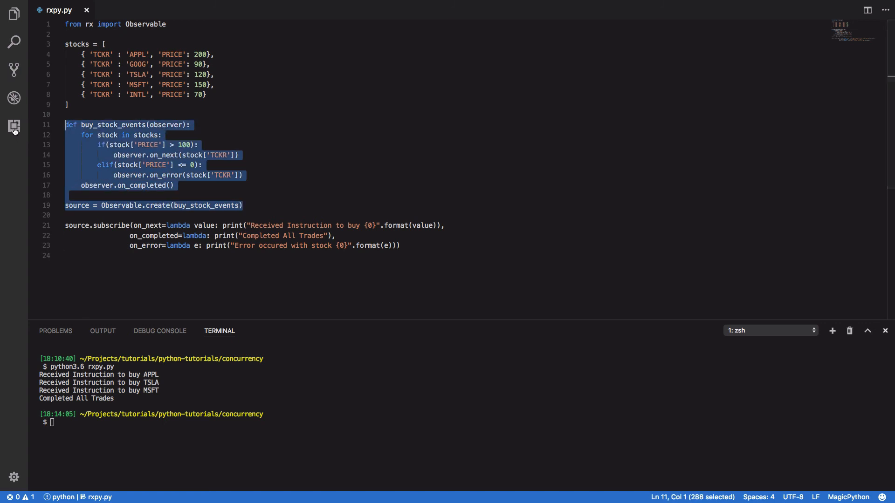
pyautogui.click(65, 224)
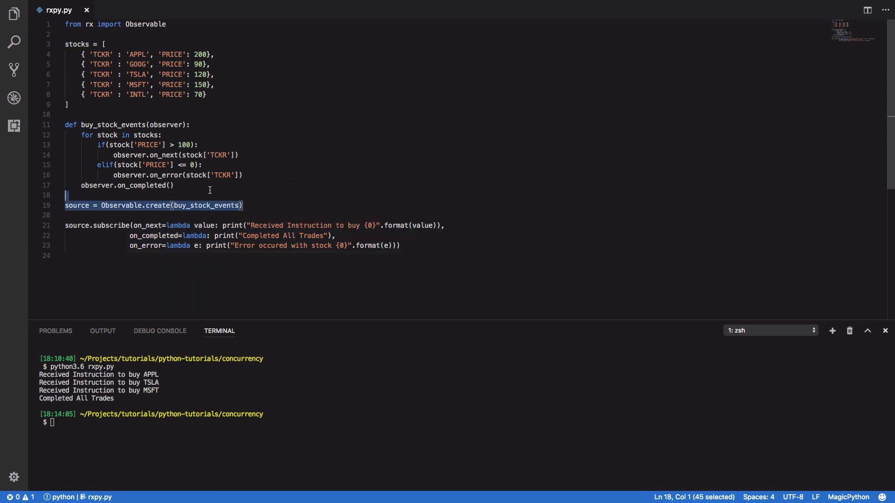
pyautogui.click(332, 196)
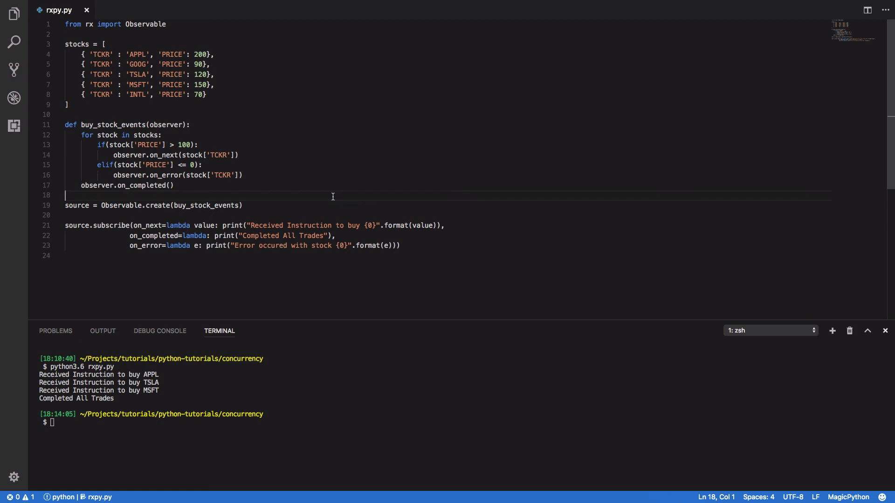